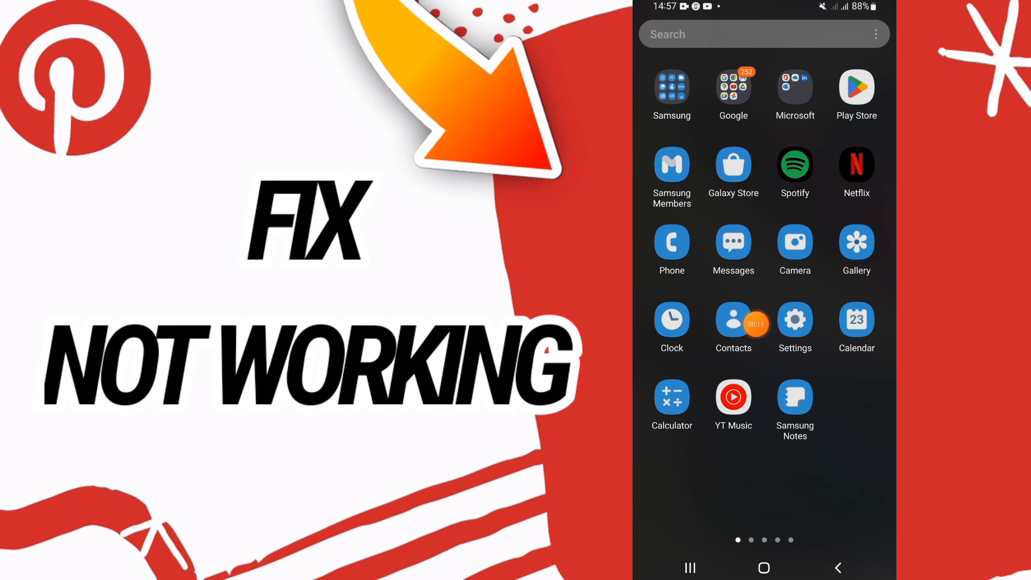
- Search the installed apps for 'pin' and open Pinterest's app info page
left_click(794, 318)
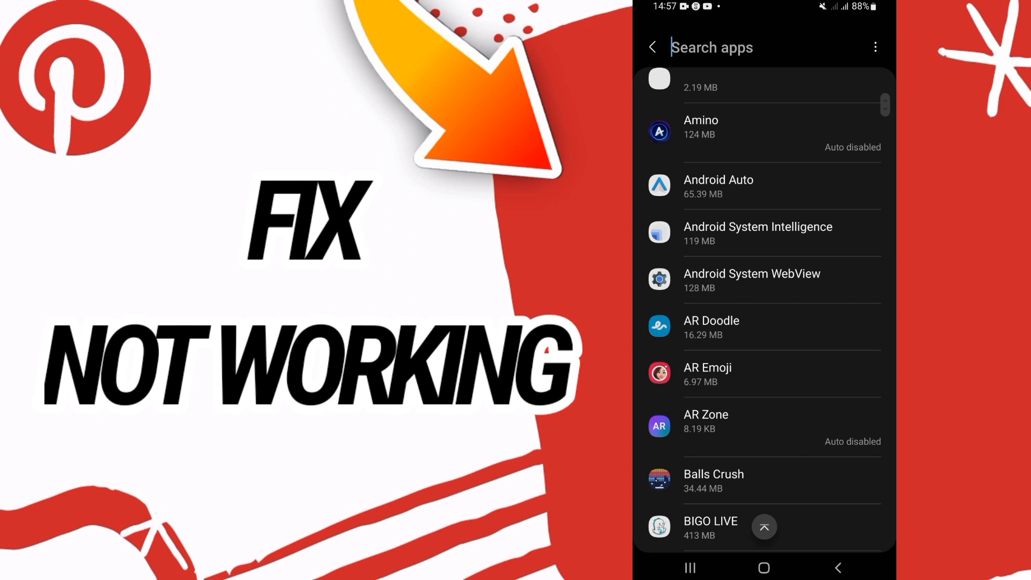
type("pin")
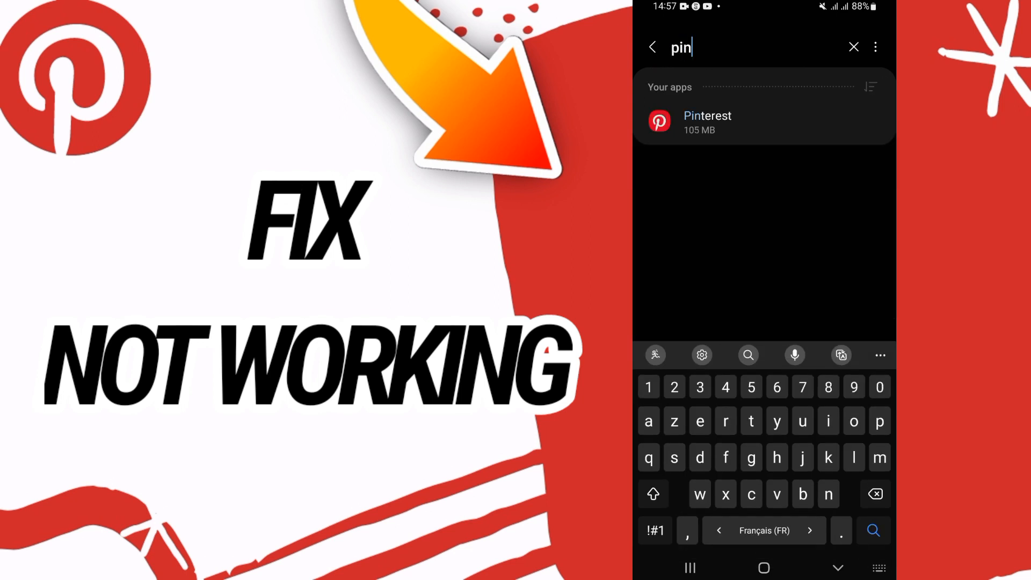
left_click(707, 123)
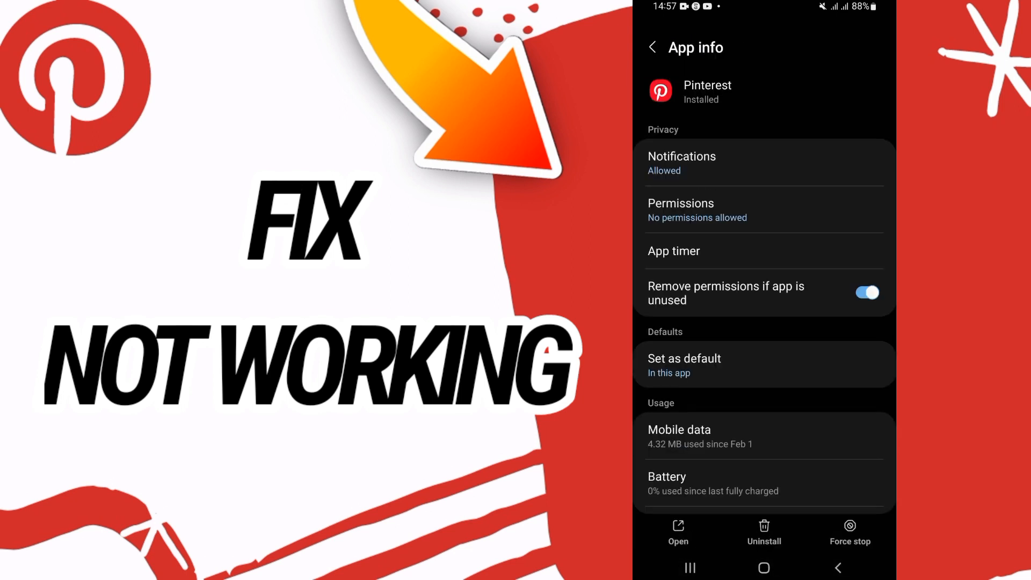
- Clear Pinterest's cached files and confirm force-stopping the app
scroll("down", 3)
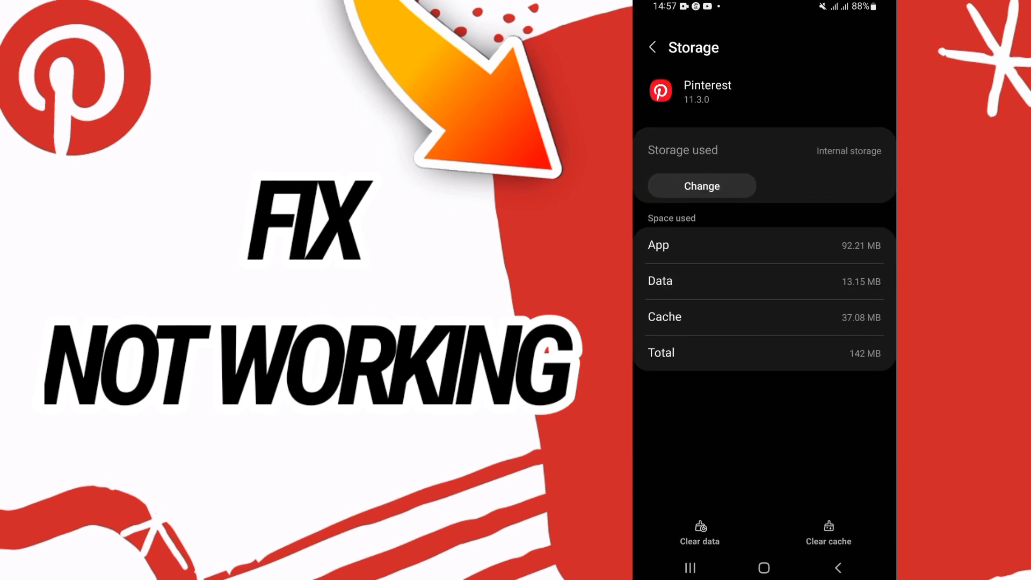
left_click(700, 533)
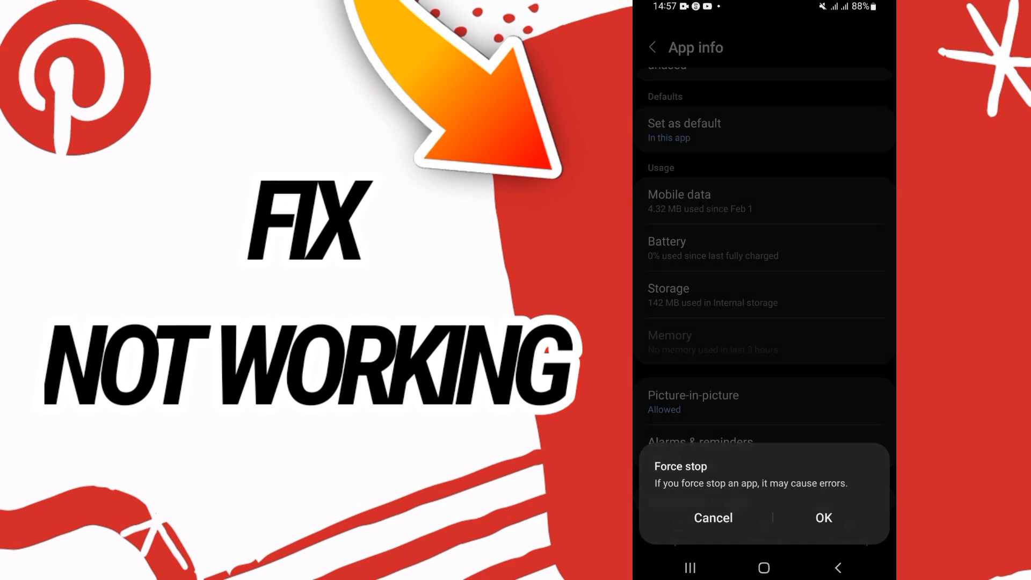
left_click(823, 517)
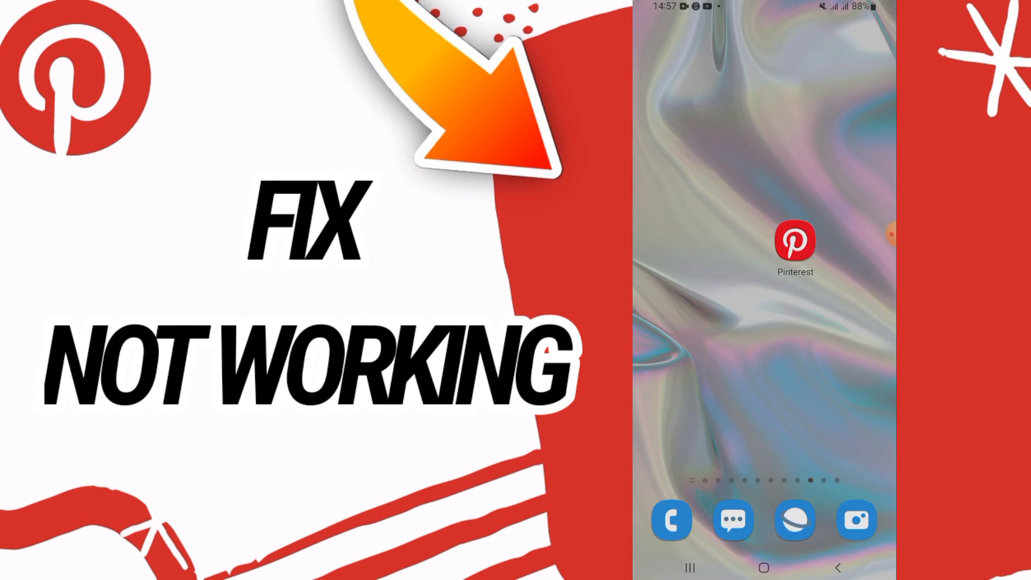